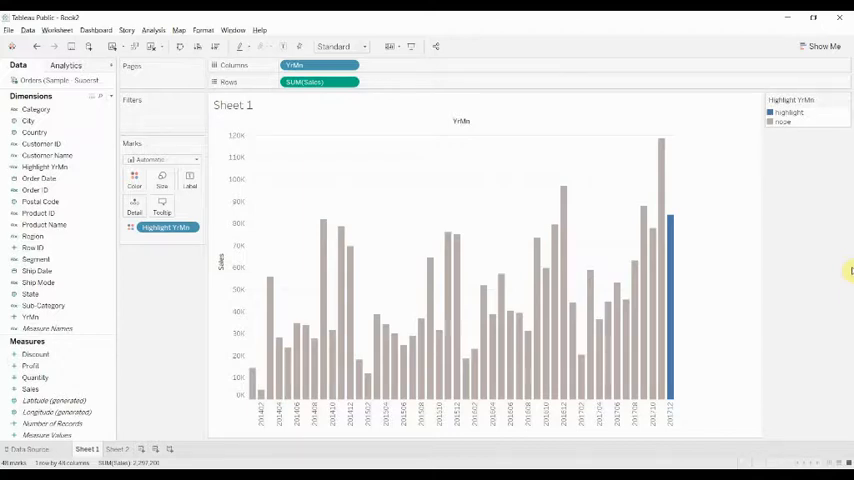
pyautogui.moveTo(726, 184)
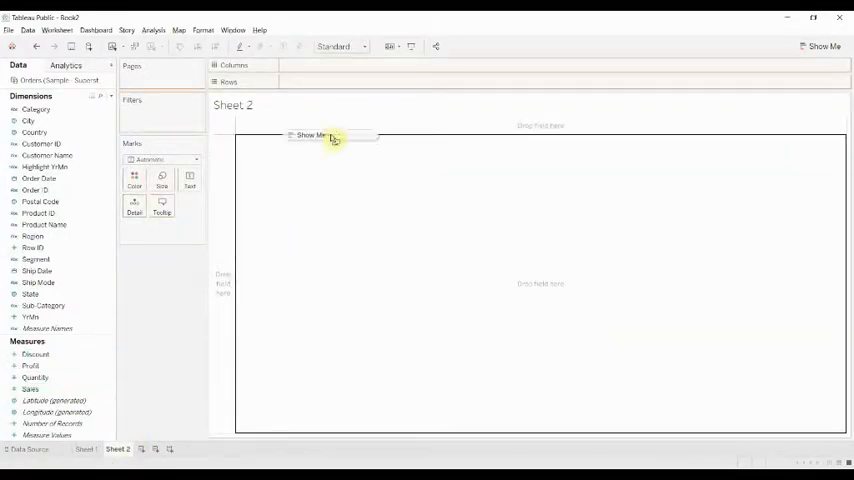
# Step: Plot total Sales as a single bar on a new sheet and show the new-field options
pyautogui.moveTo(30, 389); pyautogui.dragTo(320, 81)
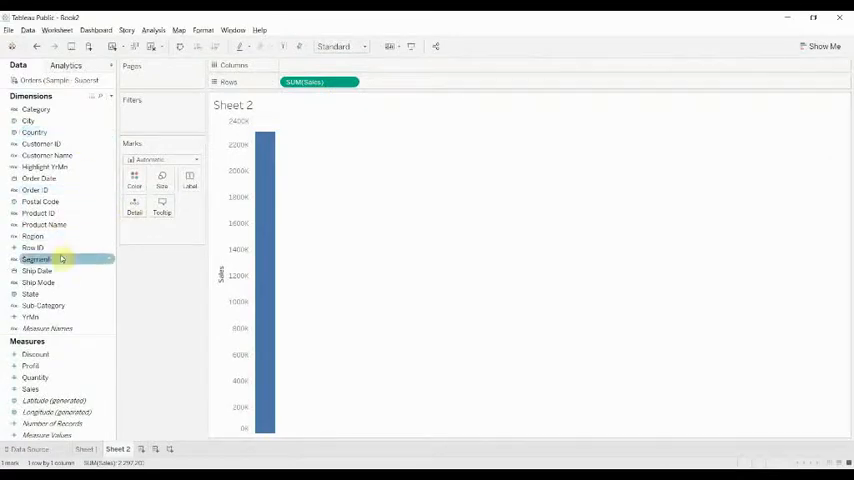
pyautogui.click(104, 97)
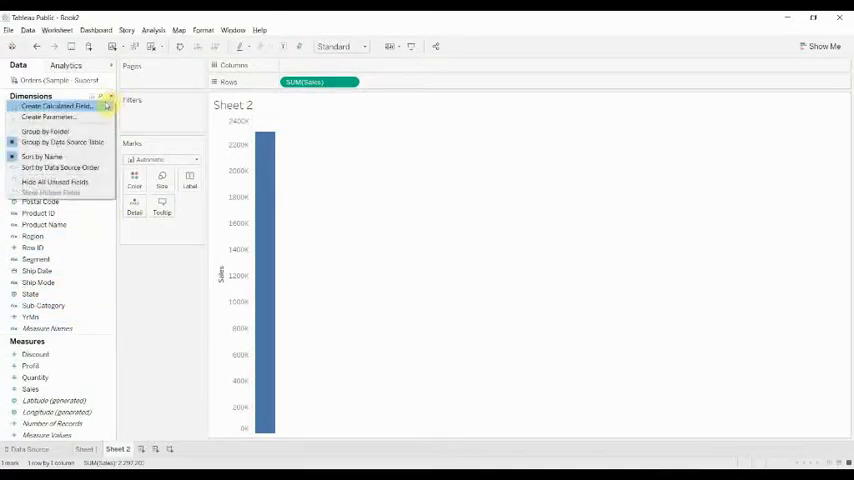
# Step: Create the YearMonth calculated field as year([Order Date])*100 + month([Order Date])
pyautogui.click(55, 105)
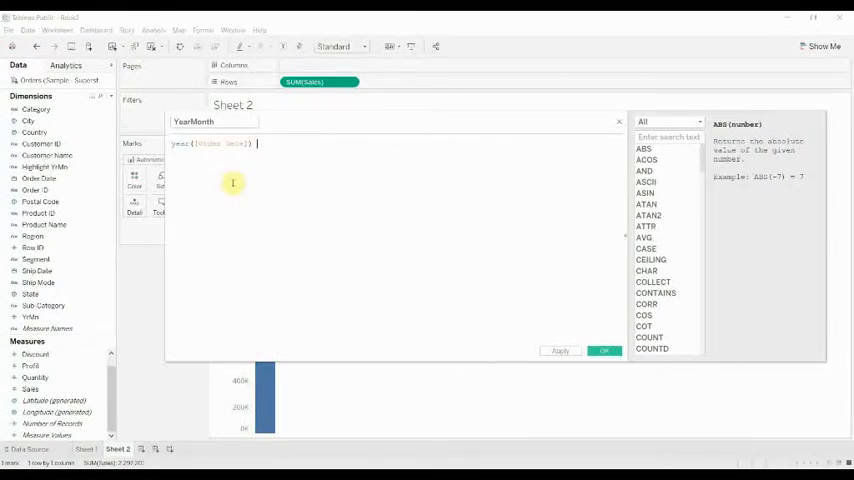
pyautogui.write('* 100 /')
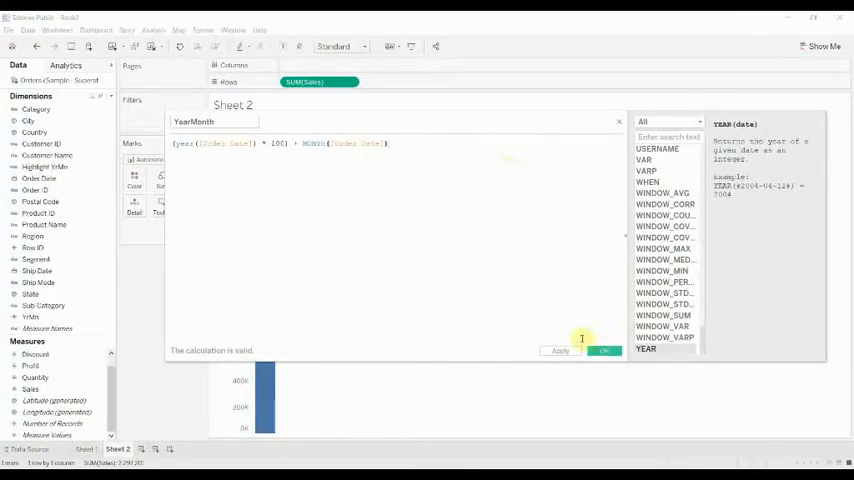
pyautogui.click(604, 351)
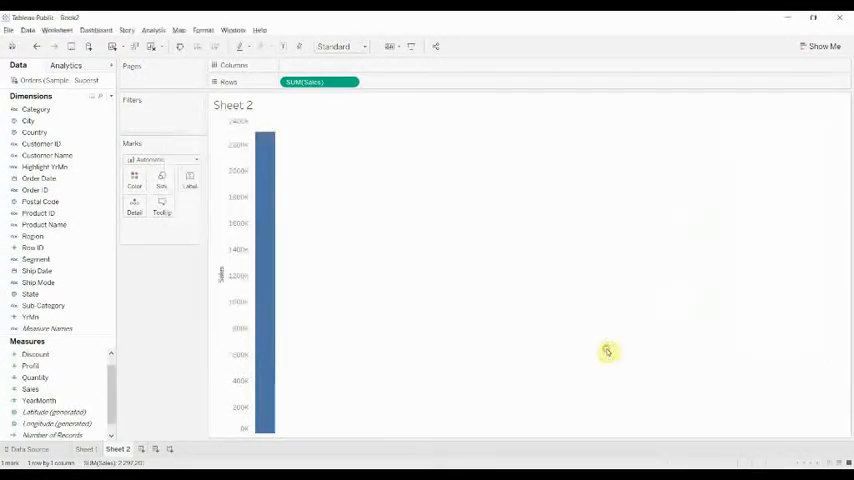
# Step: Convert YearMonth to a dimension and plot Sales as bars by YearMonth
pyautogui.click(36, 259)
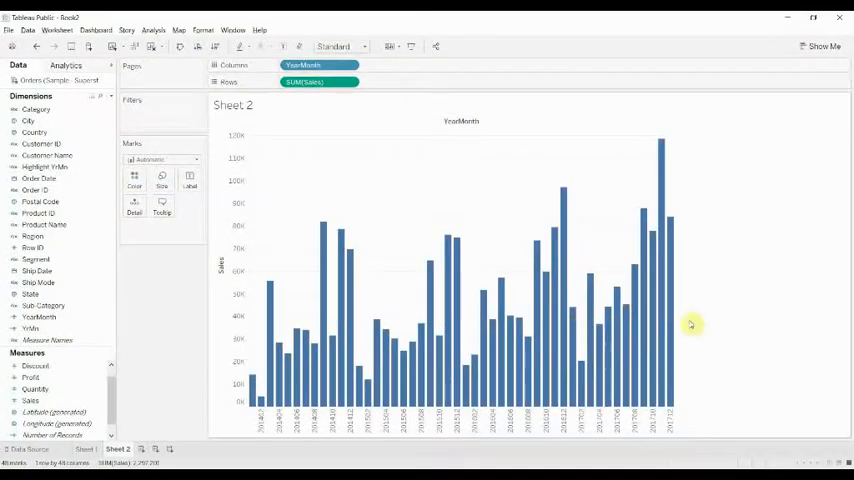
pyautogui.moveTo(727, 401)
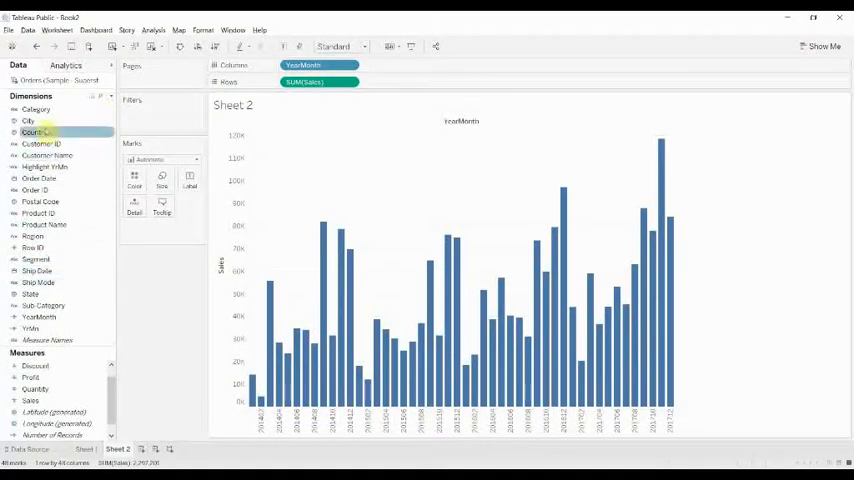
# Step: Try an Order Date year/quarter/month breakdown, then drag the date pills off Columns
pyautogui.click(38, 178)
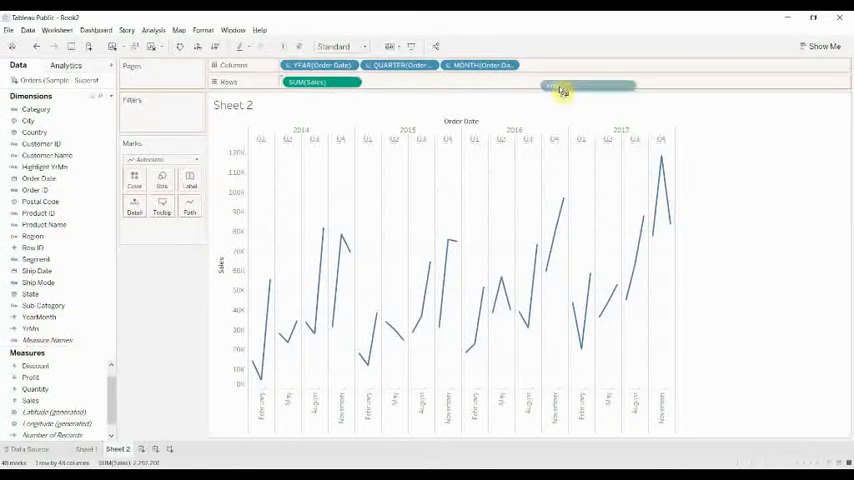
pyautogui.moveTo(588, 86); pyautogui.dragTo(560, 65)
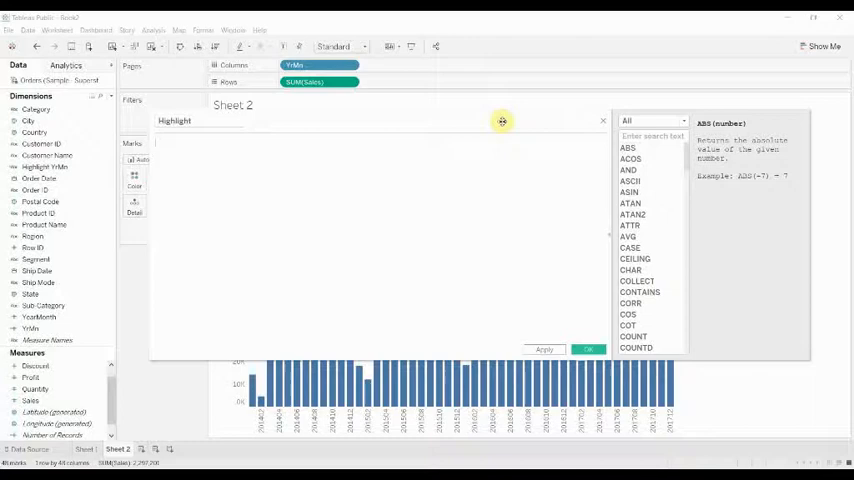
# Step: Enter the Highlight condition comparing [YearMonth] with {fixed : max([YearMonth])}
pyautogui.write('if y')
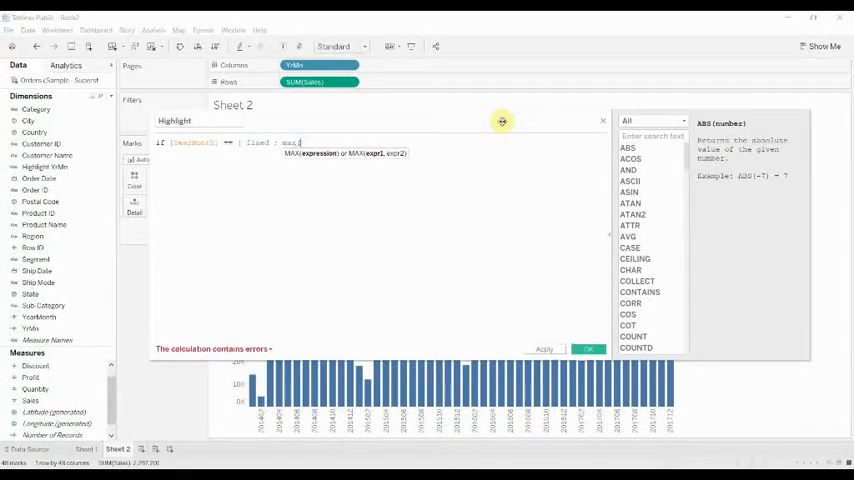
pyautogui.write('yearm')
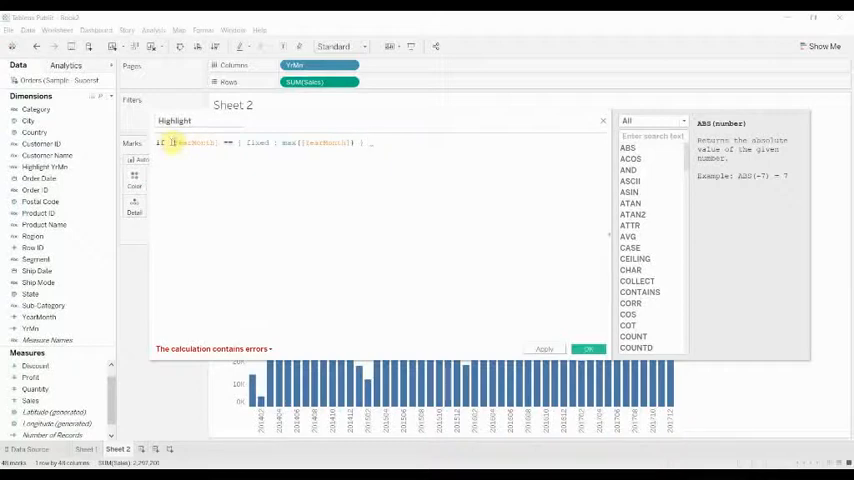
pyautogui.rightClick(424, 170)
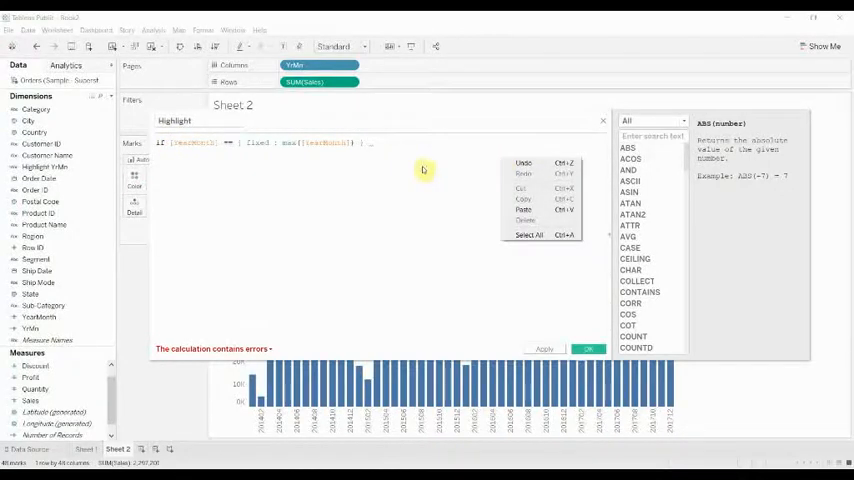
pyautogui.write('then')
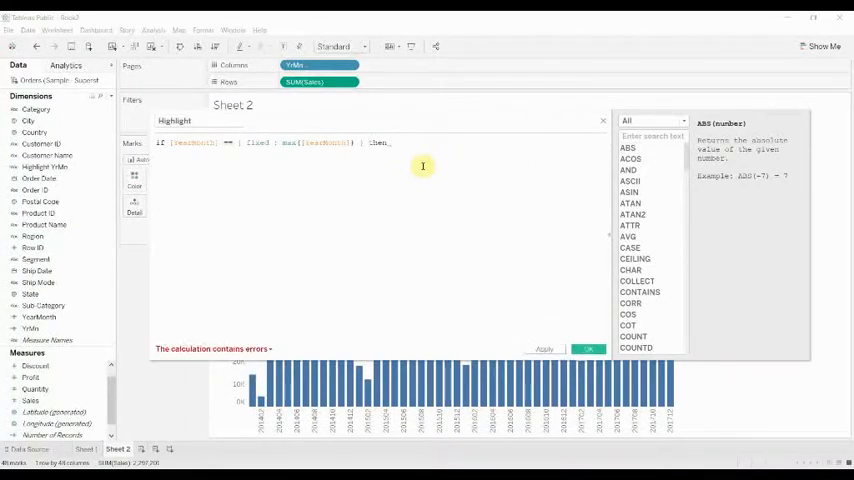
# Step: Finish the formula with then "highlight" else "nope" end, and save Highlight
pyautogui.write('"highlight" else "nop')
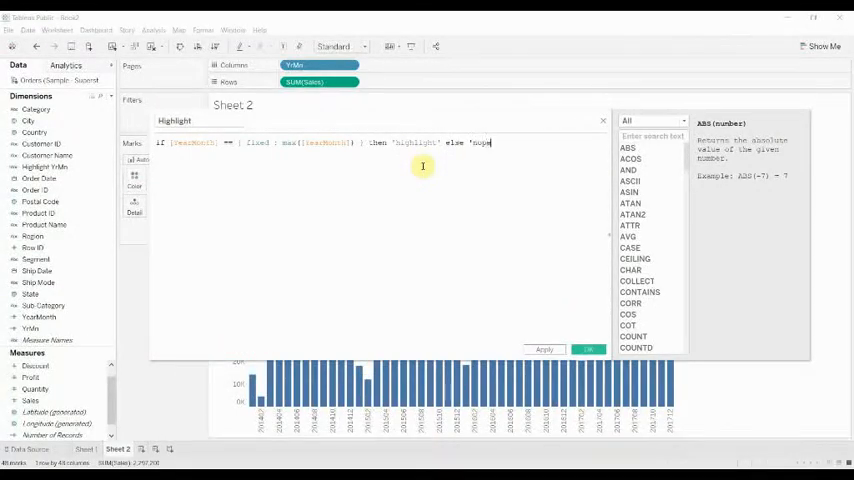
pyautogui.write('end')
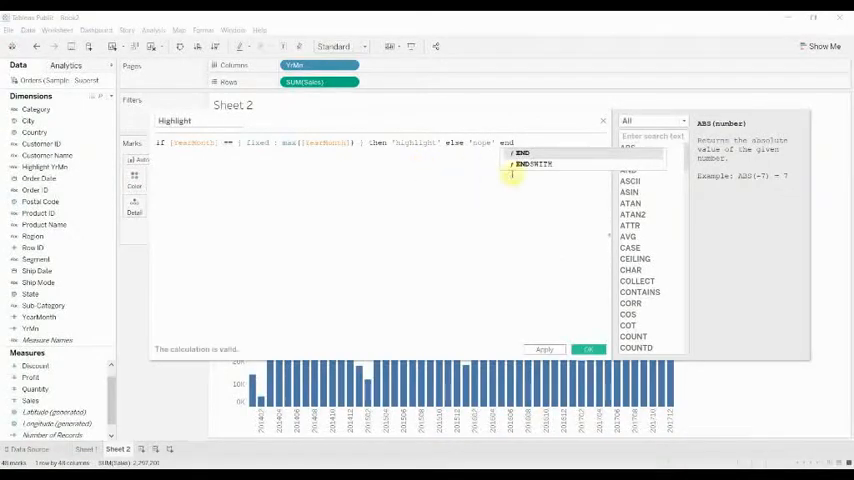
pyautogui.click(588, 349)
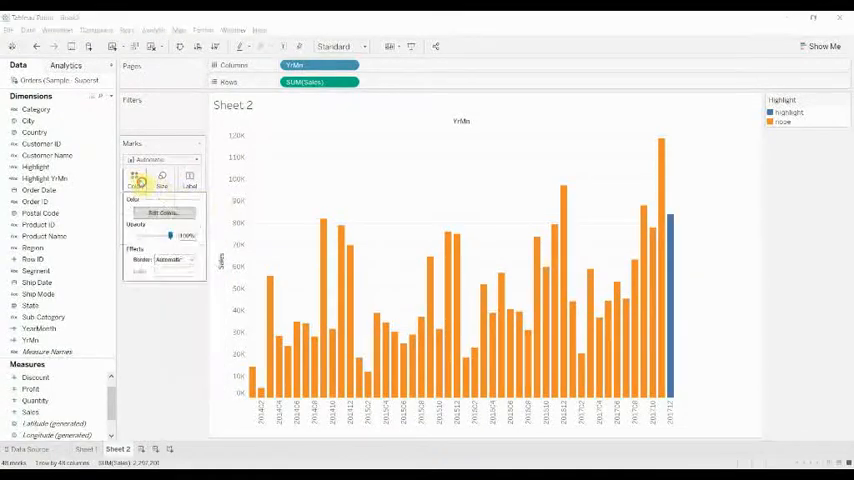
# Step: Edit the Highlight colours so nope is grey while the latest month stays blue
pyautogui.click(162, 212)
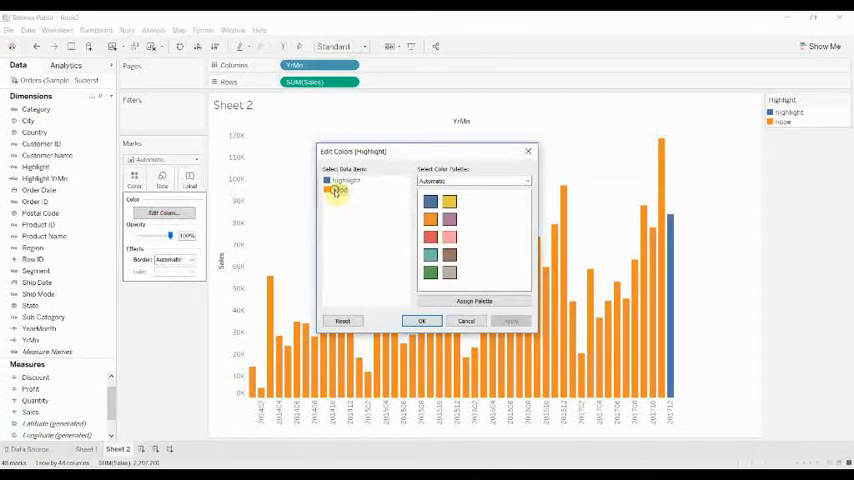
pyautogui.click(340, 191)
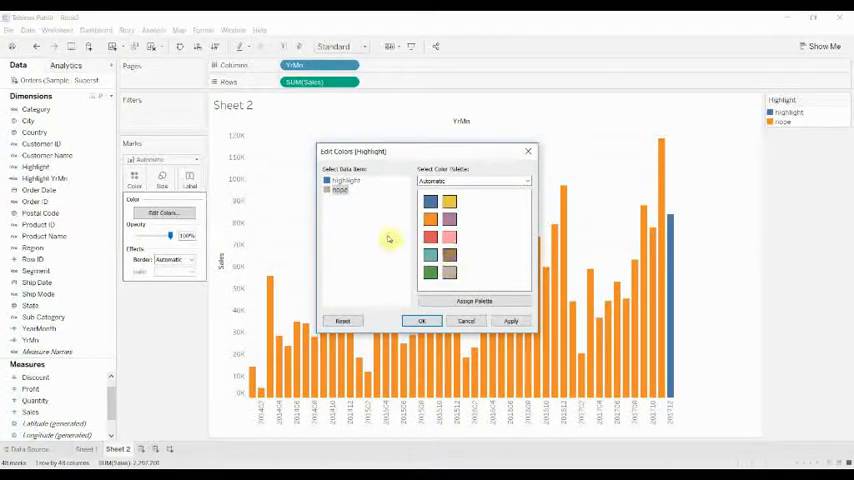
pyautogui.click(421, 320)
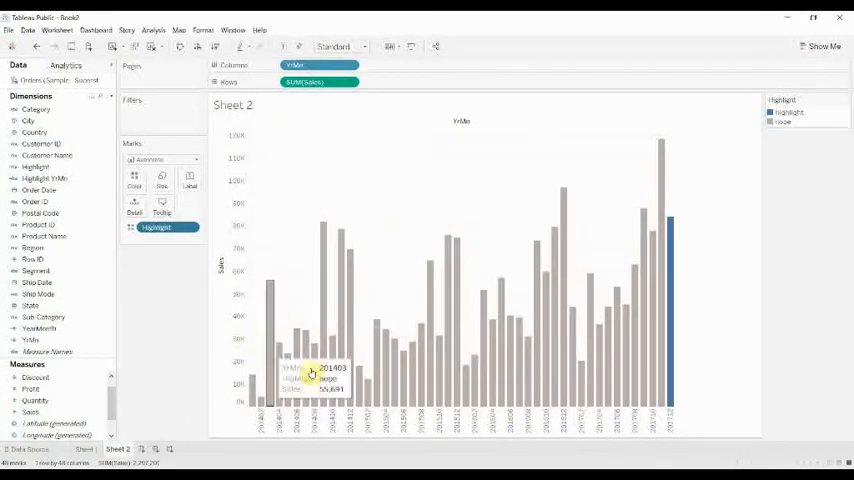
pyautogui.moveTo(665, 330)
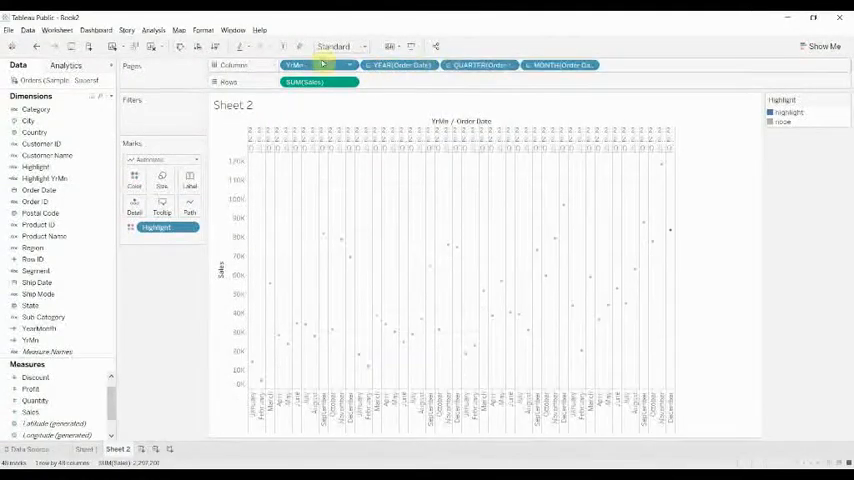
# Step: Remove the YrMn pill from Columns, leaving the Order Date year/quarter/month breakdown
pyautogui.click(295, 65)
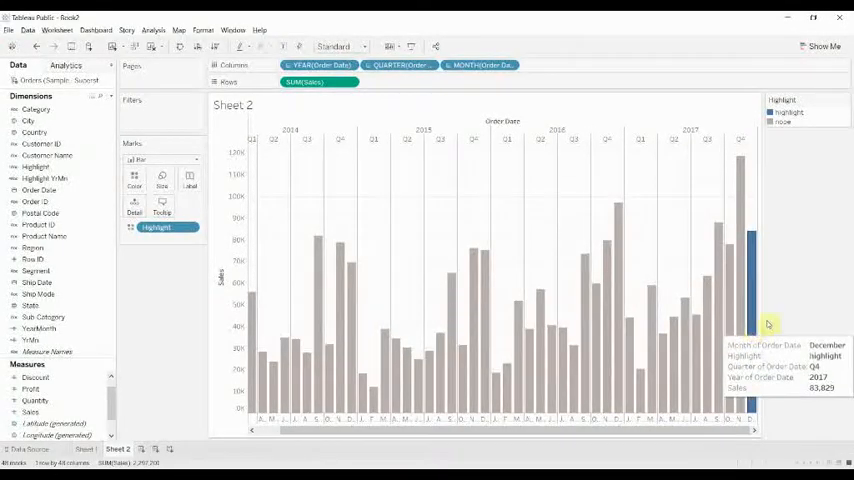
pyautogui.moveTo(823, 294)
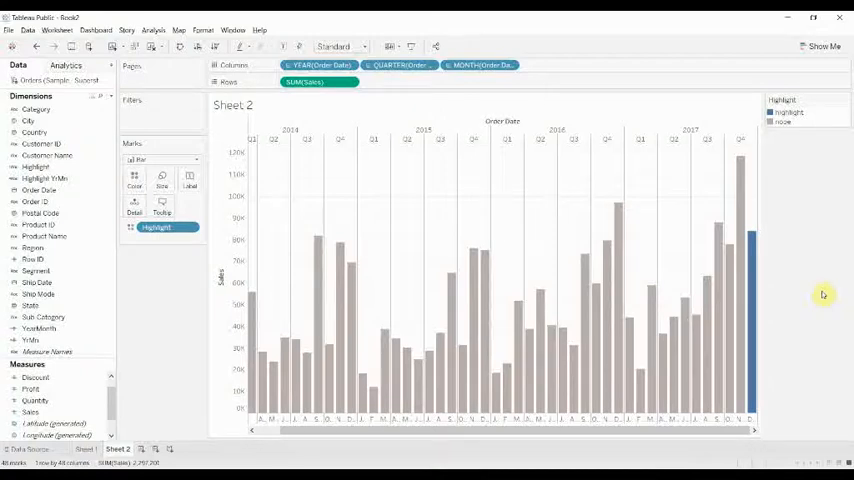
pyautogui.moveTo(824, 293)
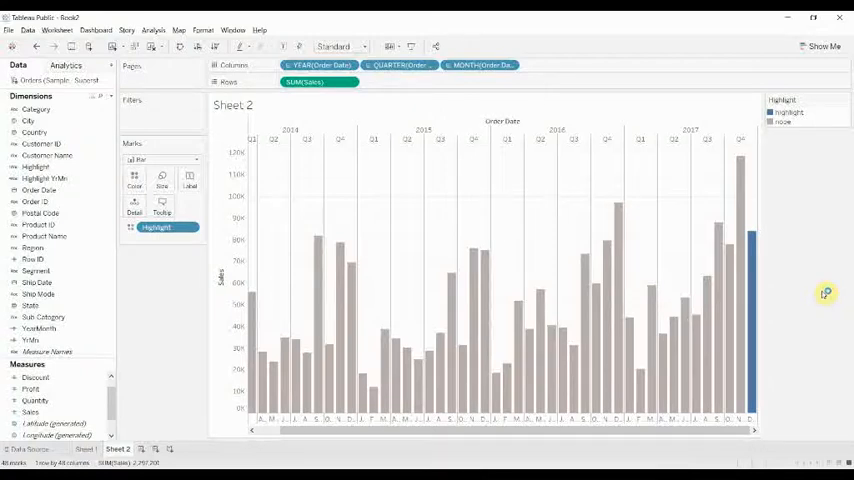